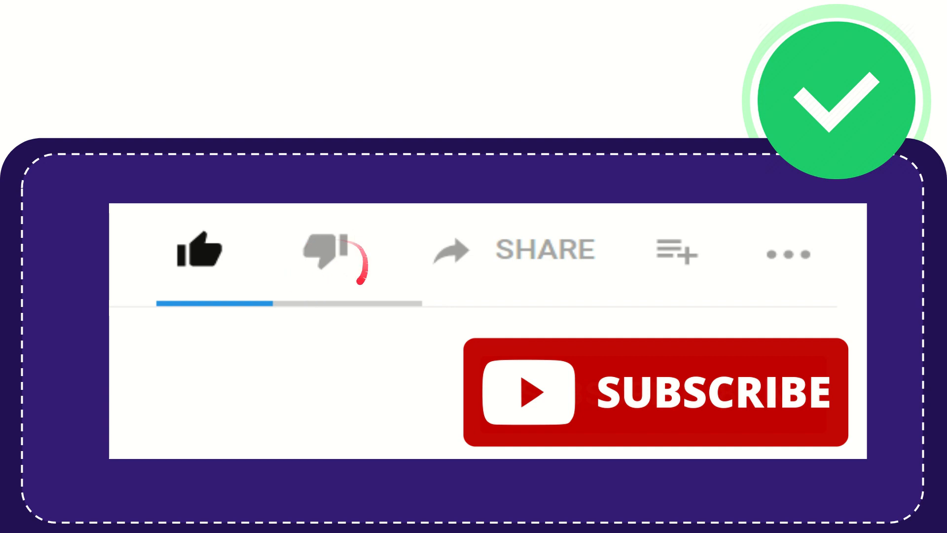
left_click(329, 253)
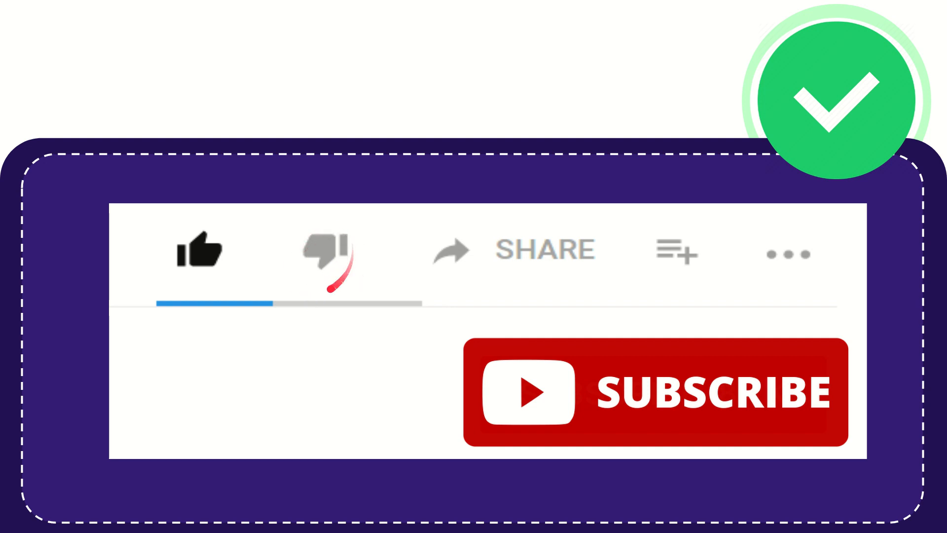